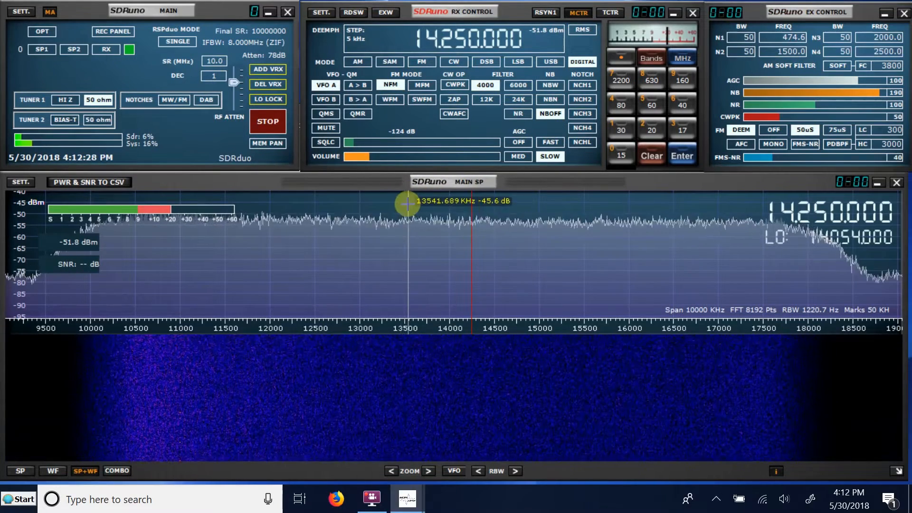
mouse_move(413, 224)
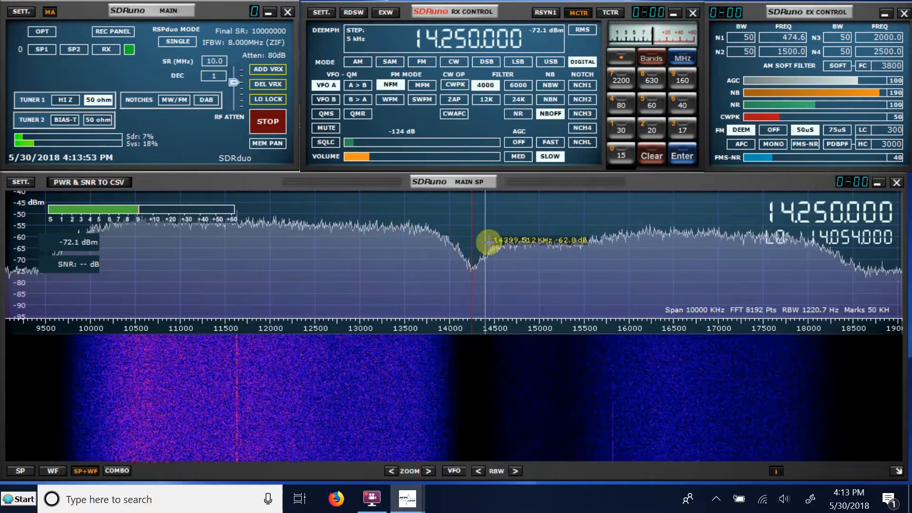
mouse_move(471, 258)
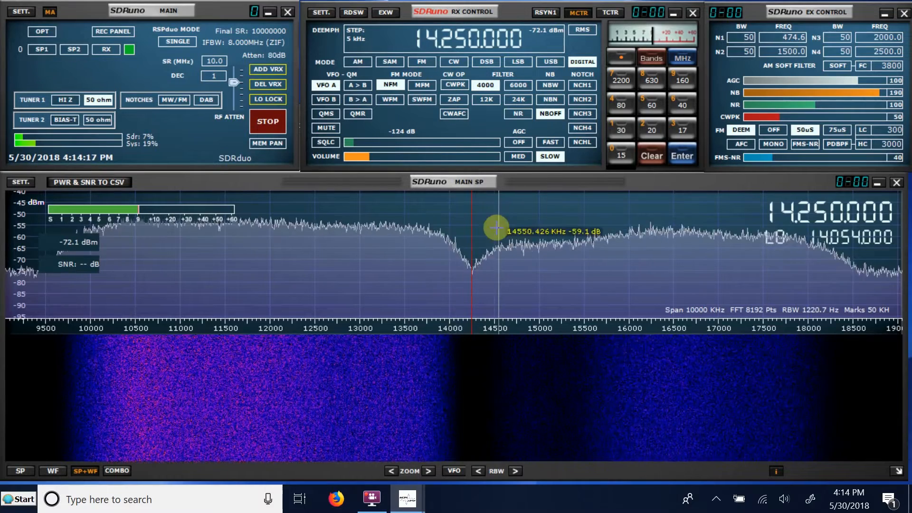
mouse_move(389, 249)
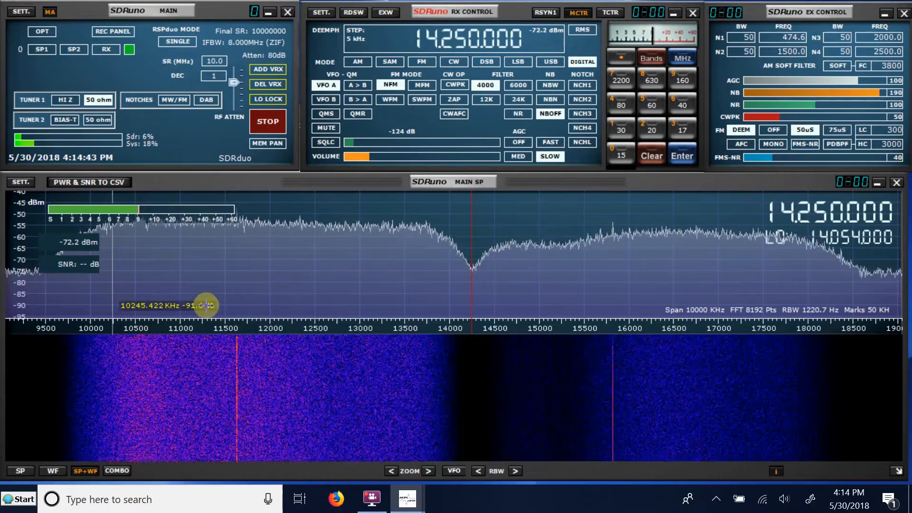
mouse_move(353, 284)
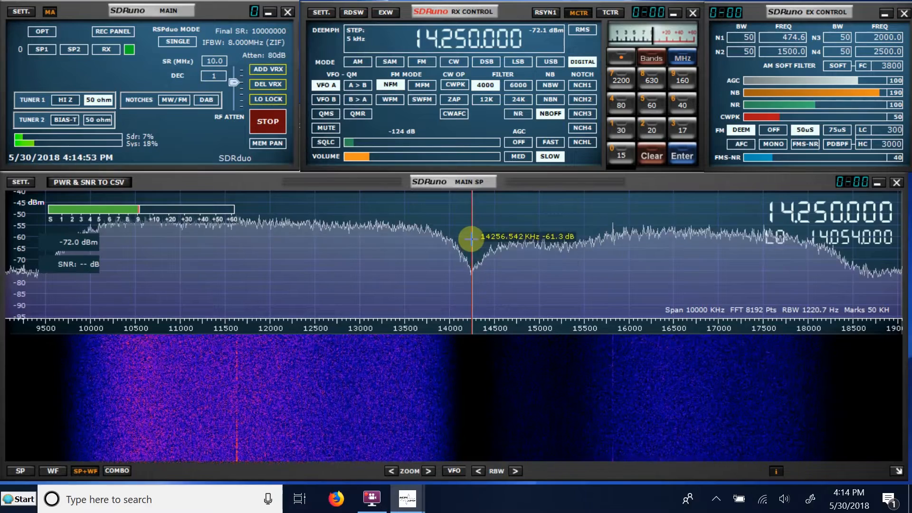
mouse_move(421, 280)
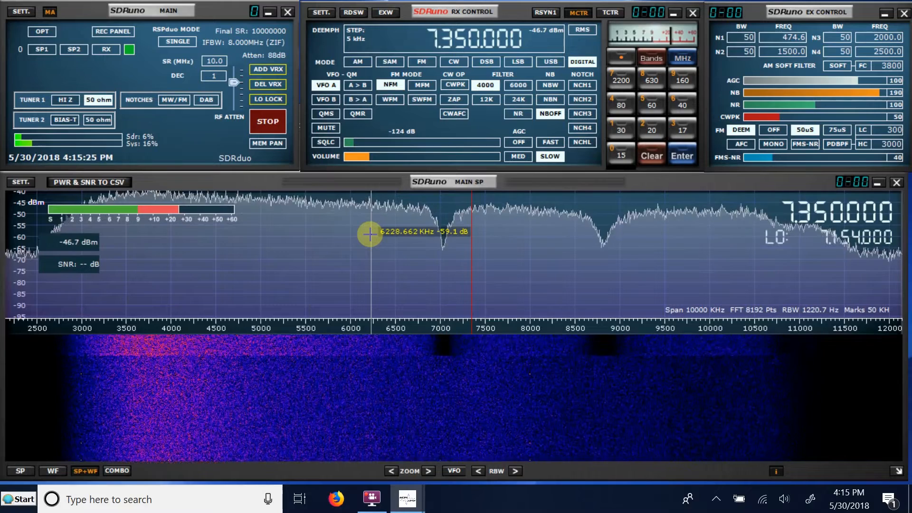
mouse_move(442, 233)
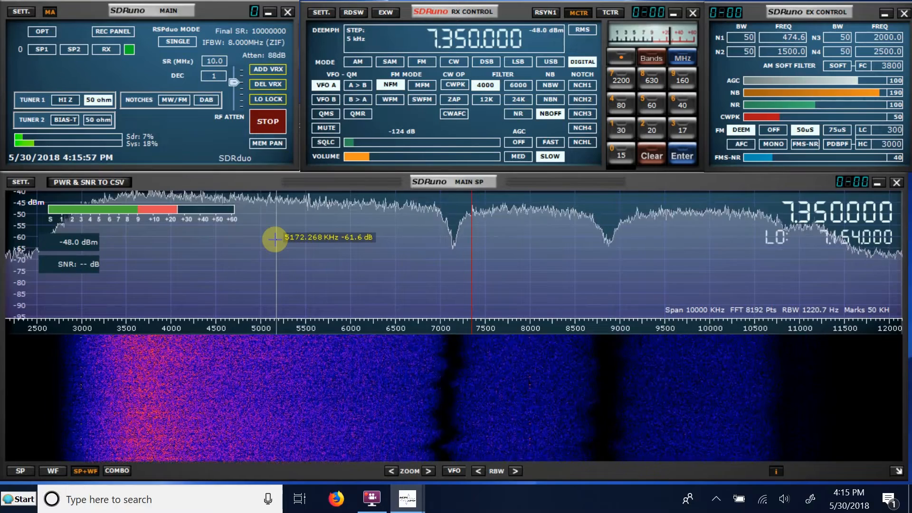
mouse_move(439, 255)
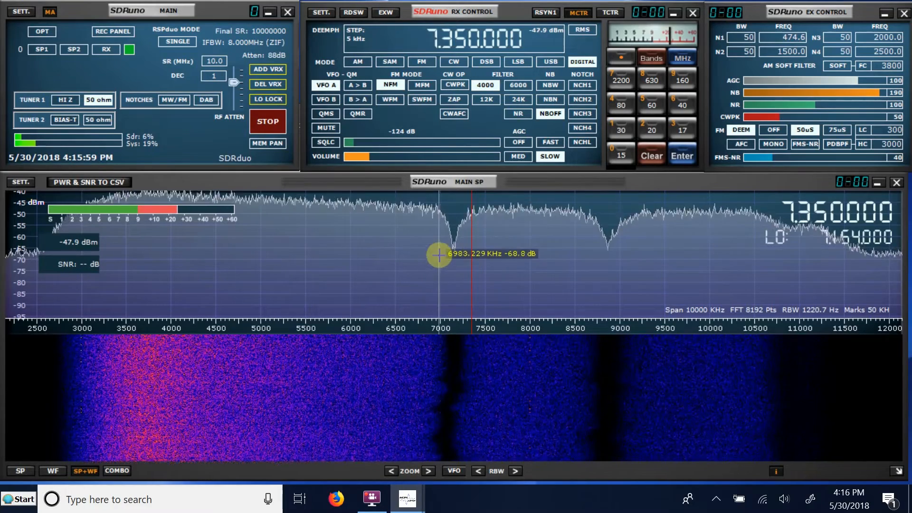
mouse_move(455, 249)
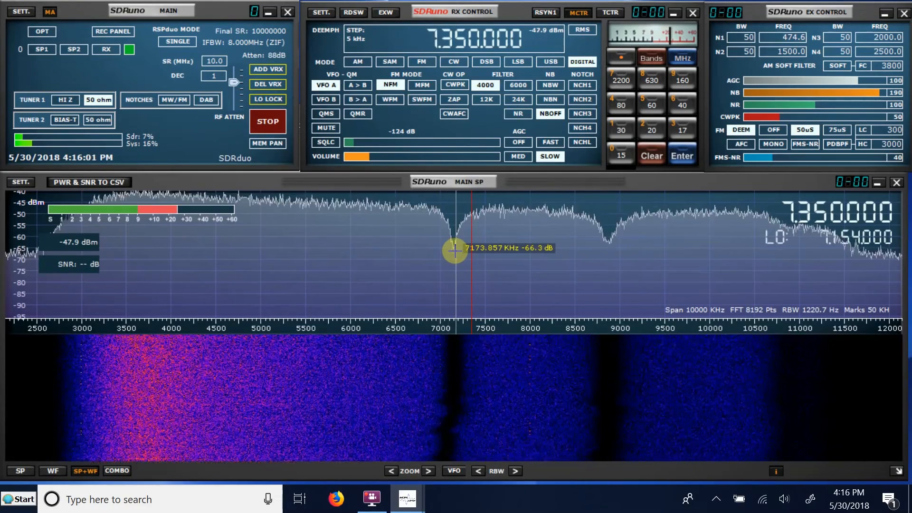
mouse_move(286, 221)
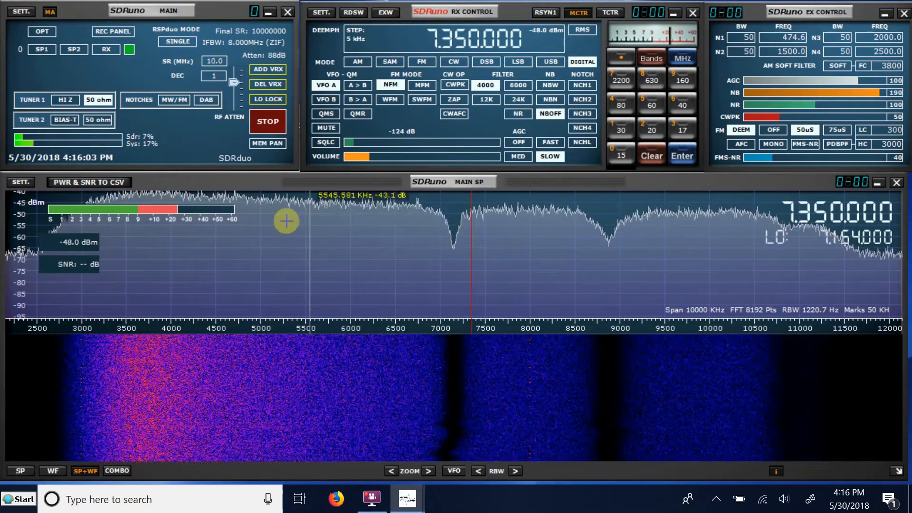